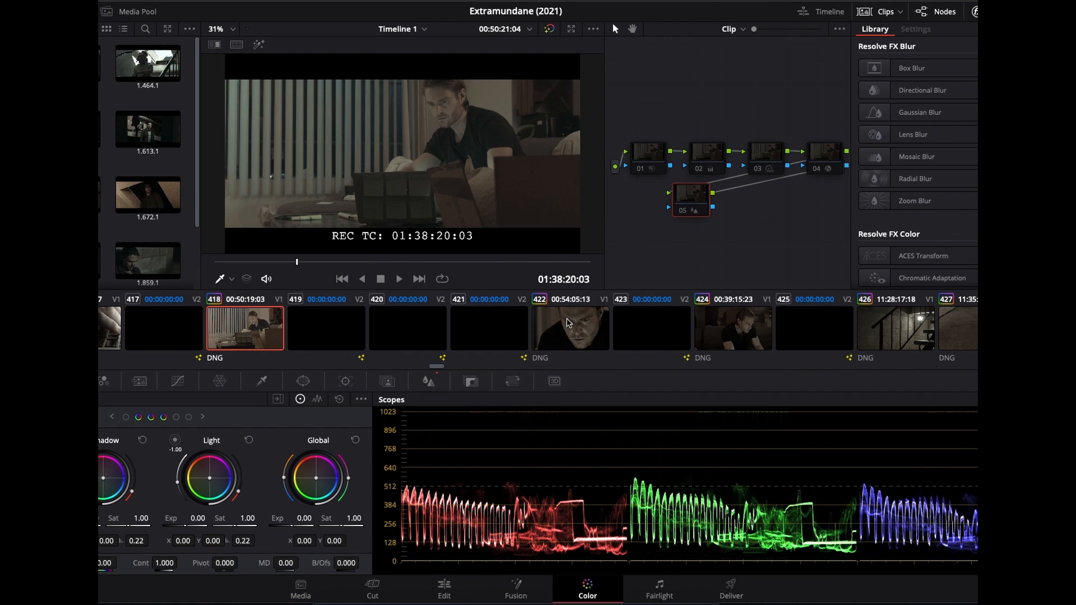
mouse_move(725, 209)
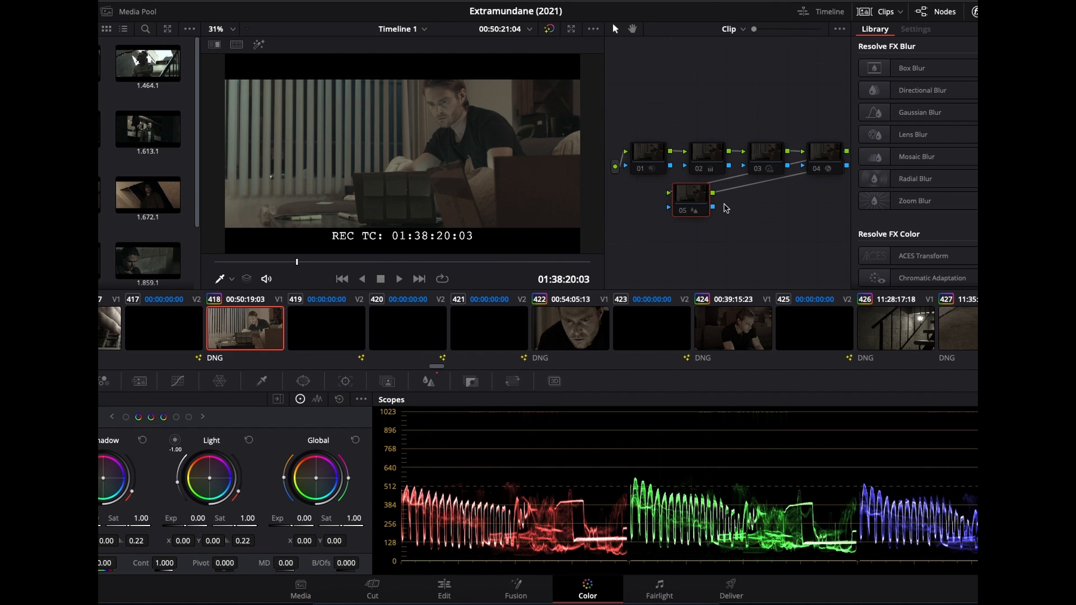
mouse_move(630, 109)
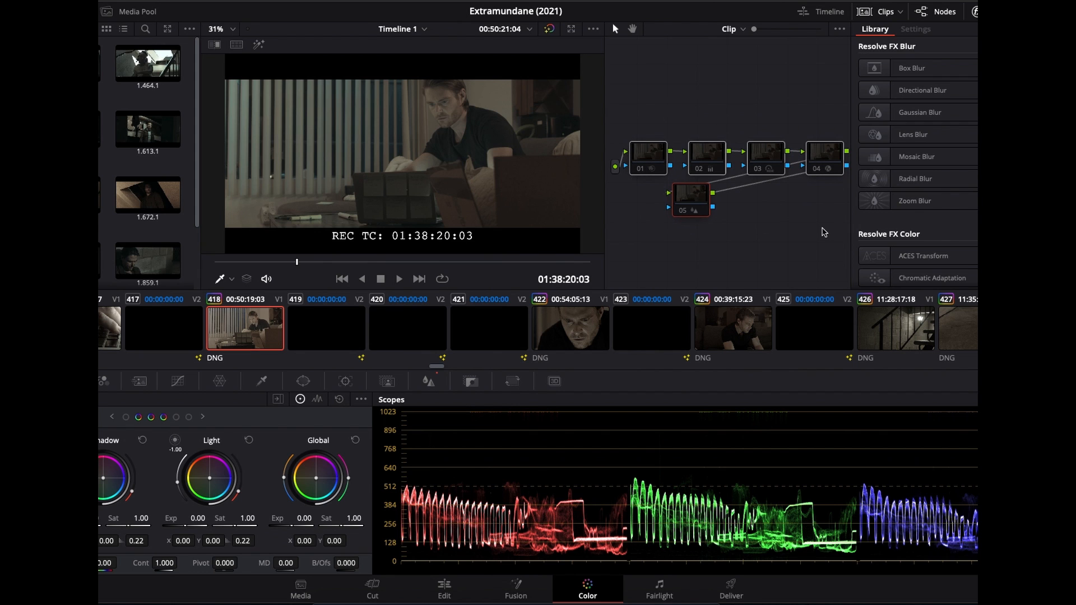
mouse_move(663, 107)
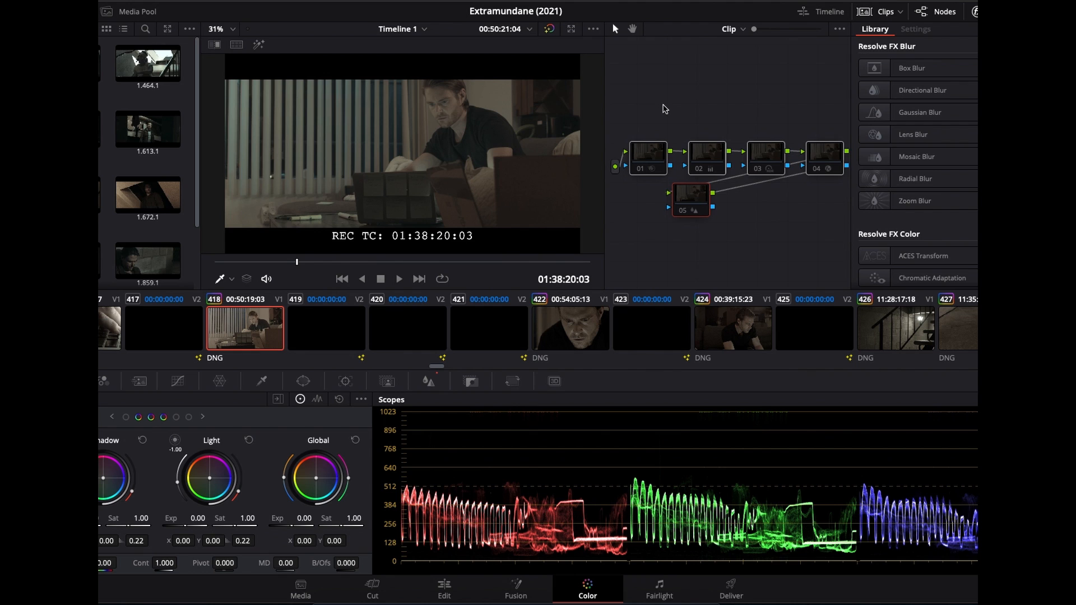
mouse_move(668, 121)
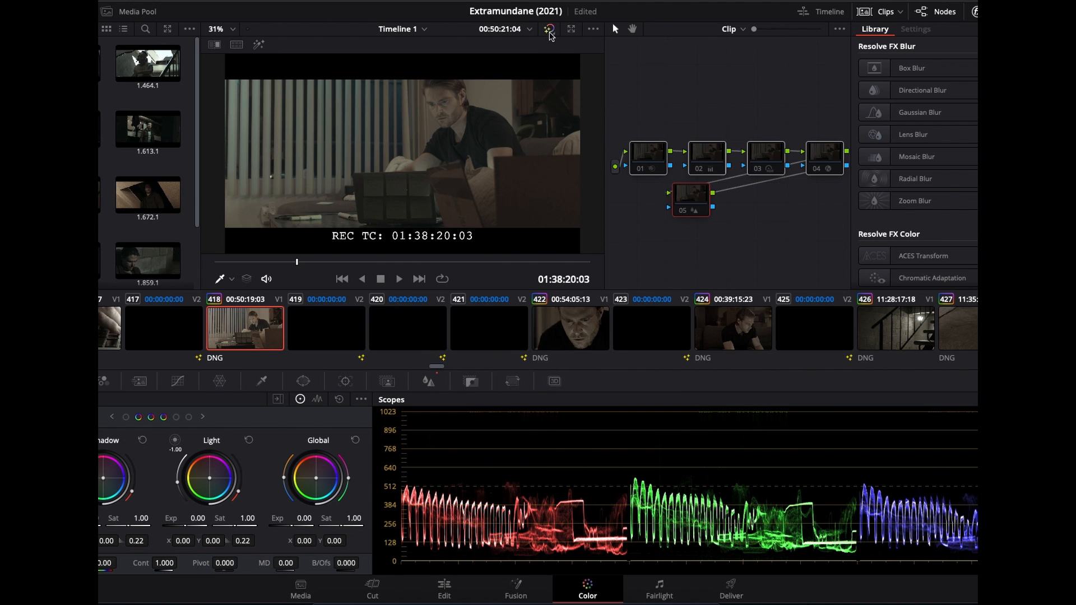
Bypass the whole colour grade and restore it, twice, comparing graded against ungraded.
click(549, 29)
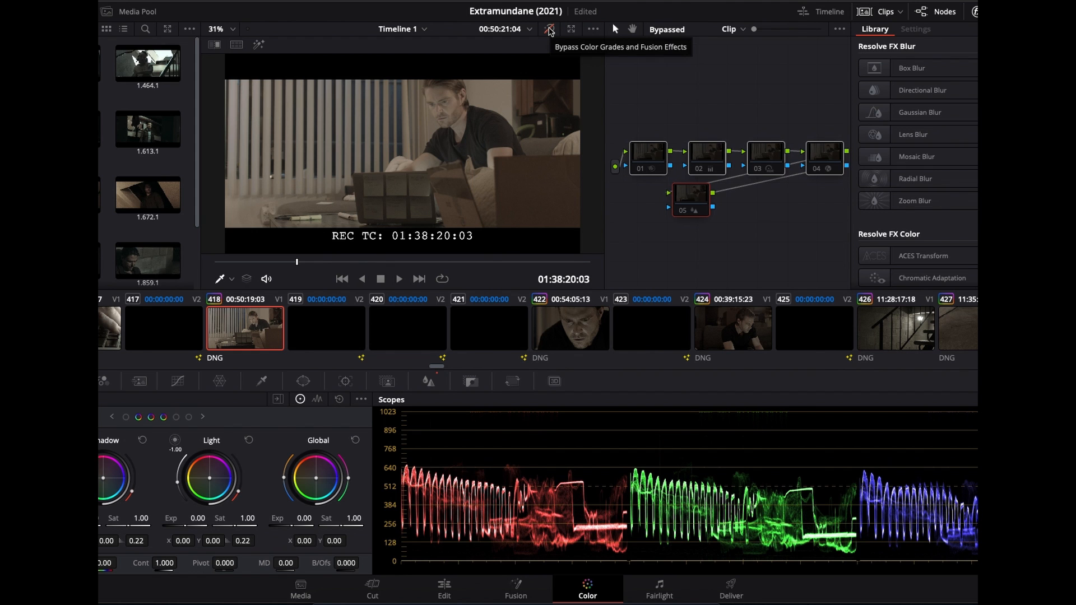
click(549, 29)
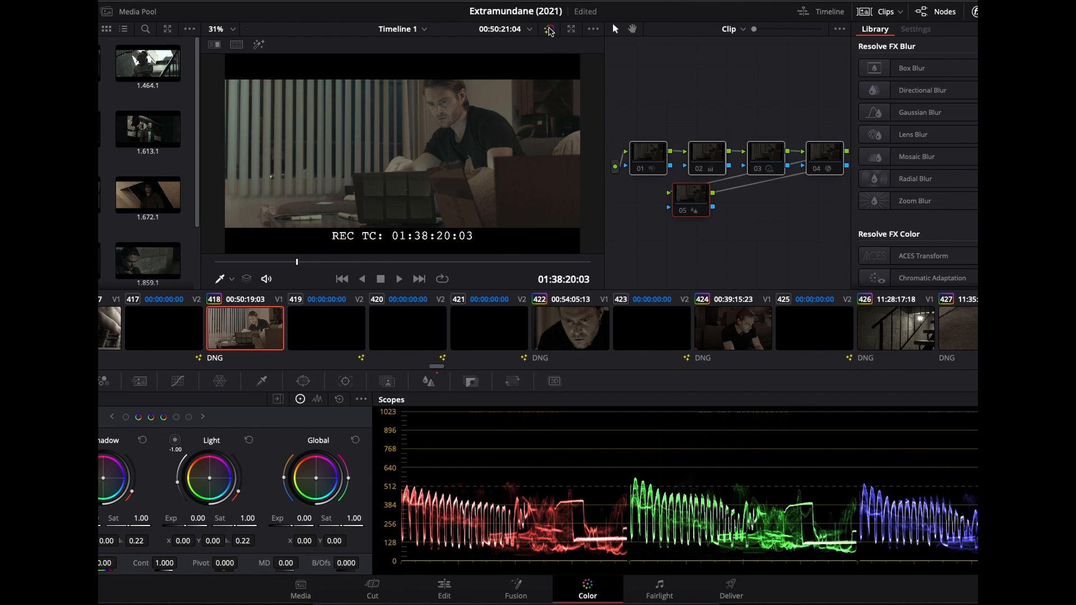
click(549, 30)
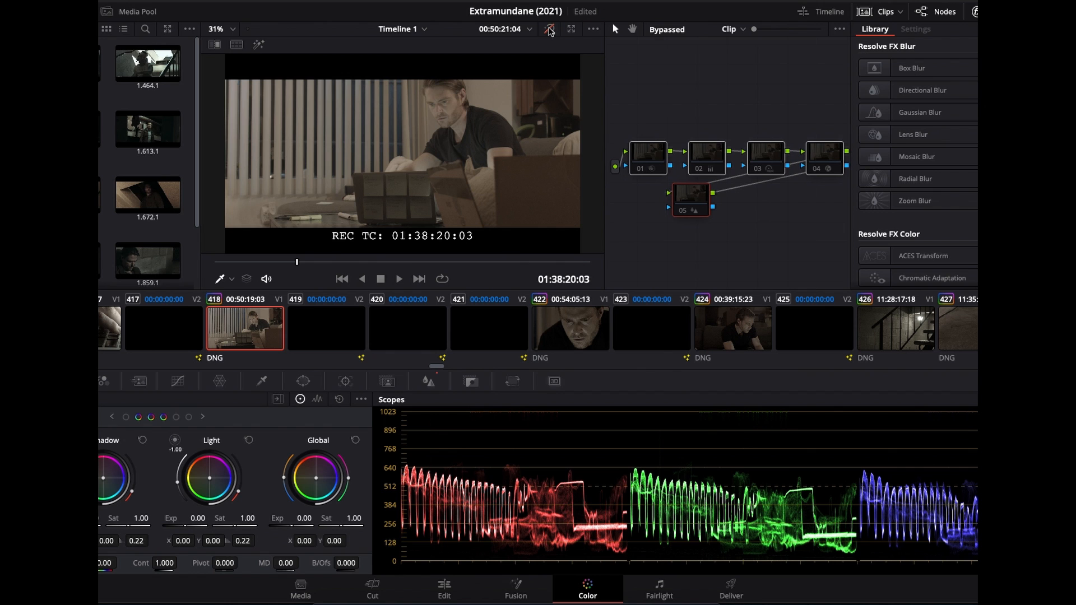
click(550, 30)
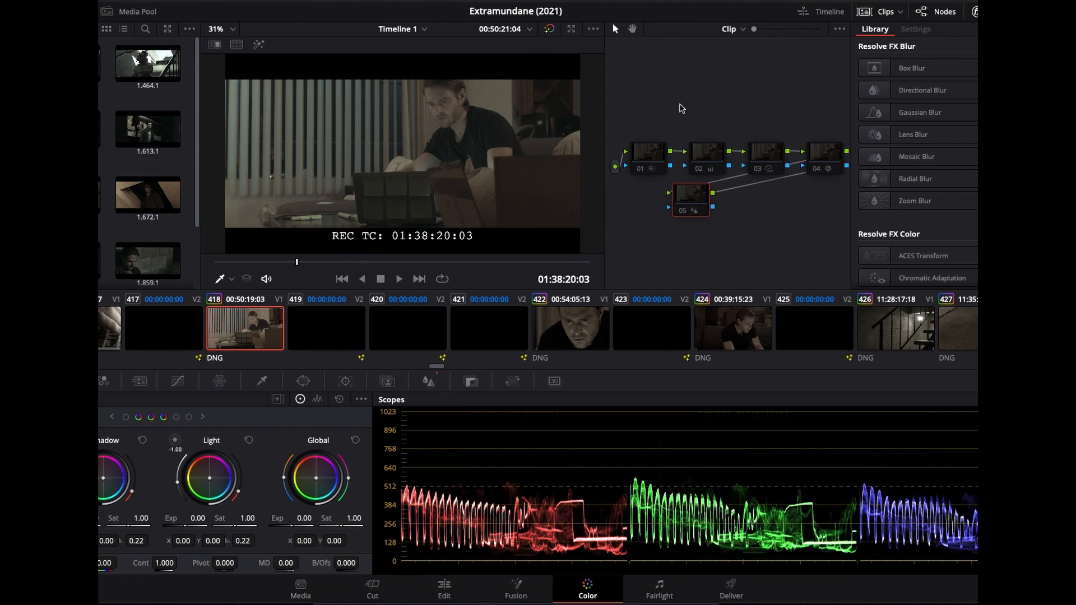
mouse_move(380, 268)
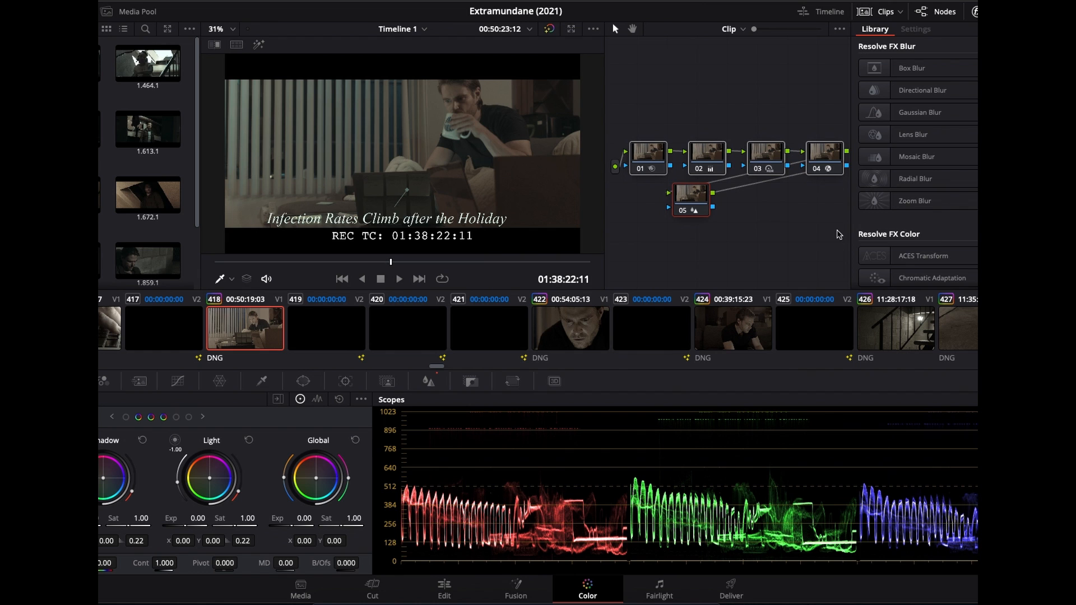
Select node 03 in the node graph to disable and re-enable it with Cmd+D.
click(705, 152)
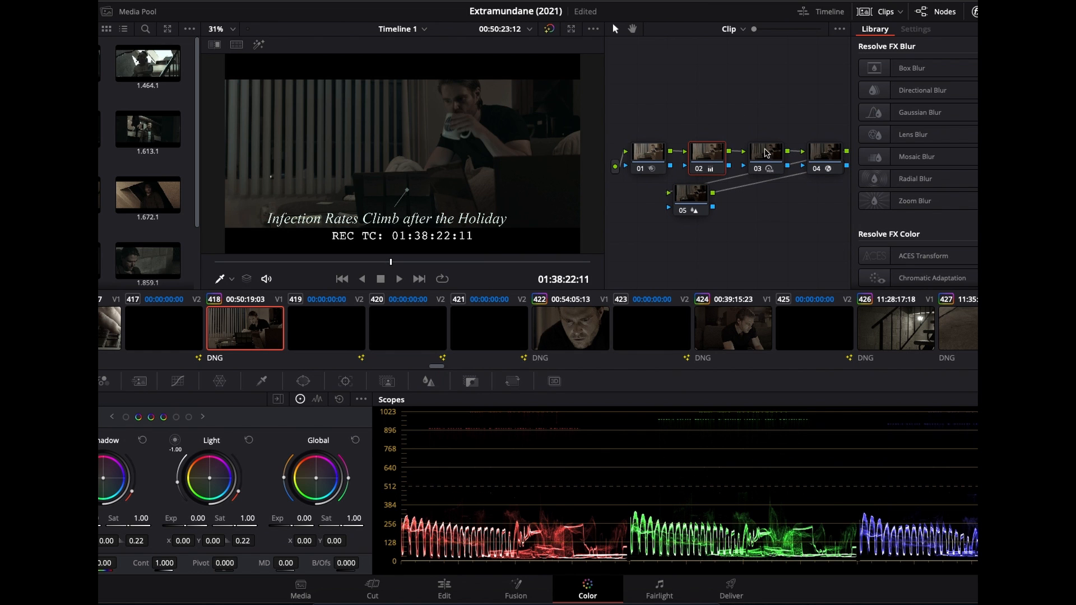
click(766, 149)
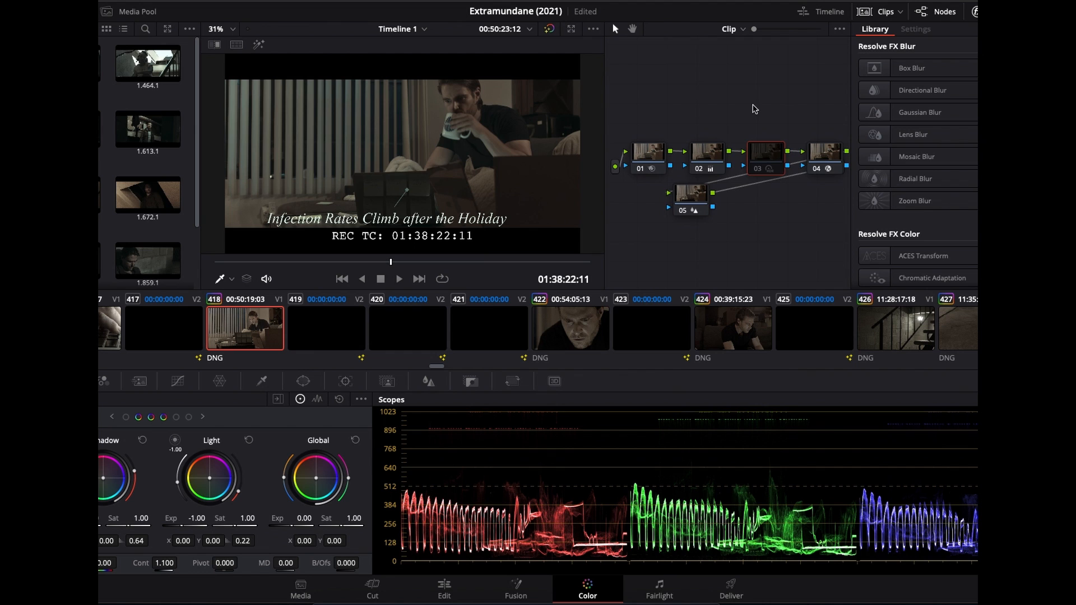
mouse_move(516, 136)
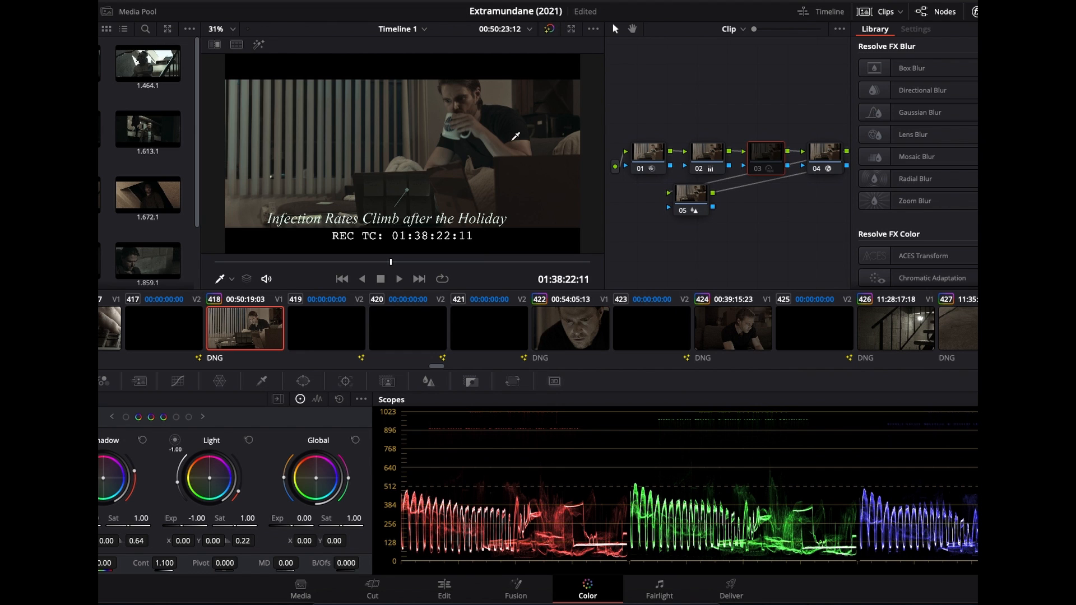
mouse_move(781, 166)
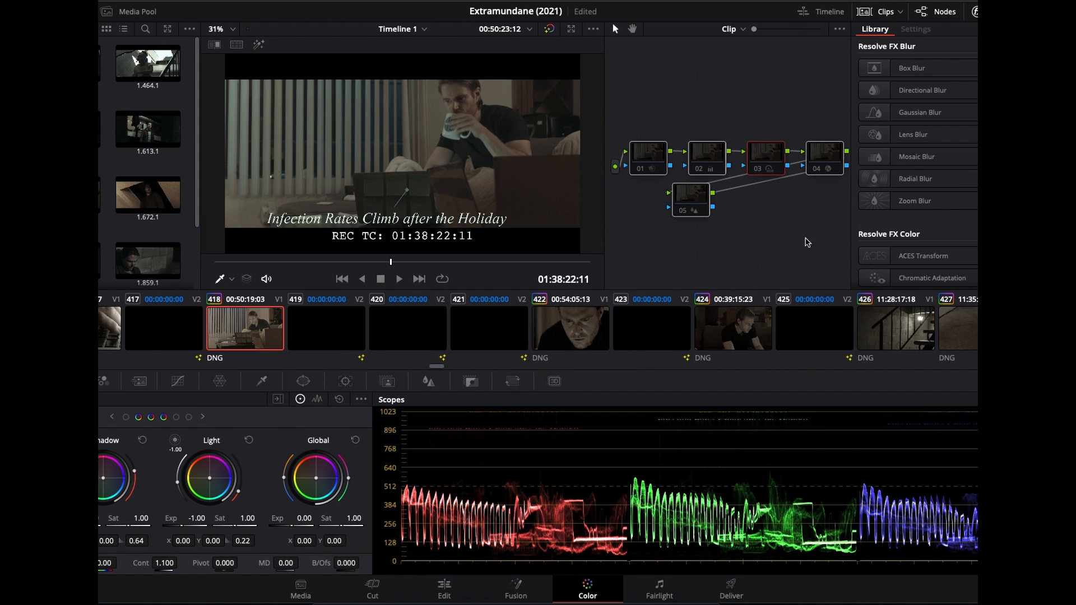
Return to the Edit page and park the playhead slightly later in the clip.
click(444, 588)
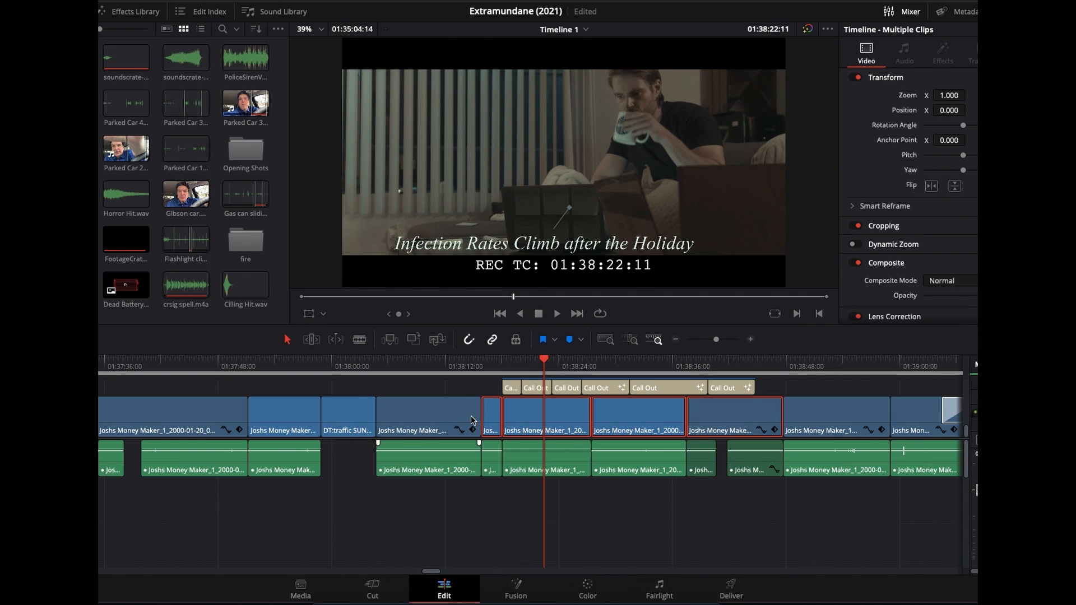
click(552, 359)
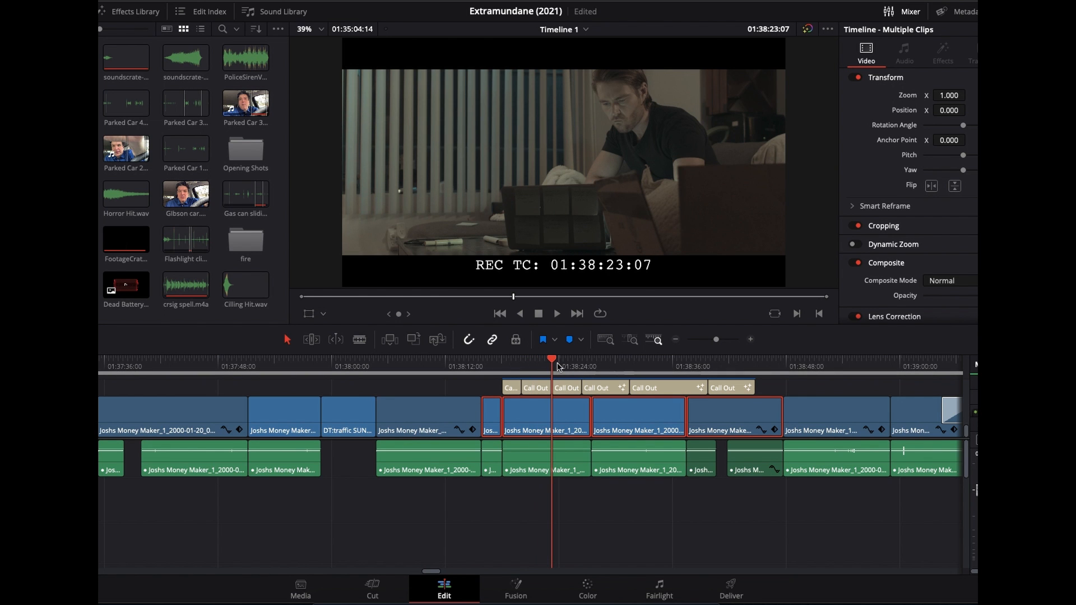